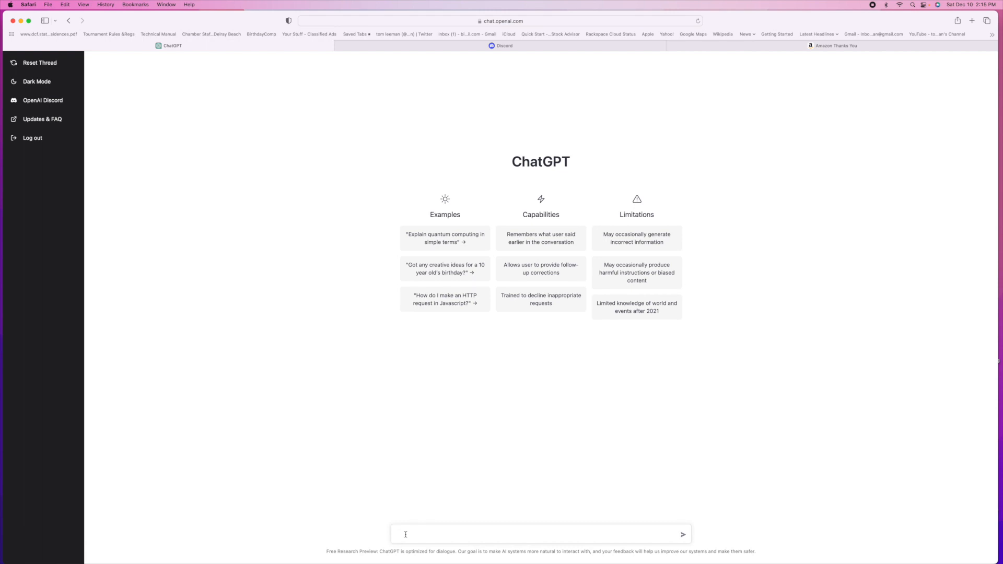
Type the prompt 'make a lease for a condo in Florida palm Beach County for 1 year!' into the message box
text(make a)
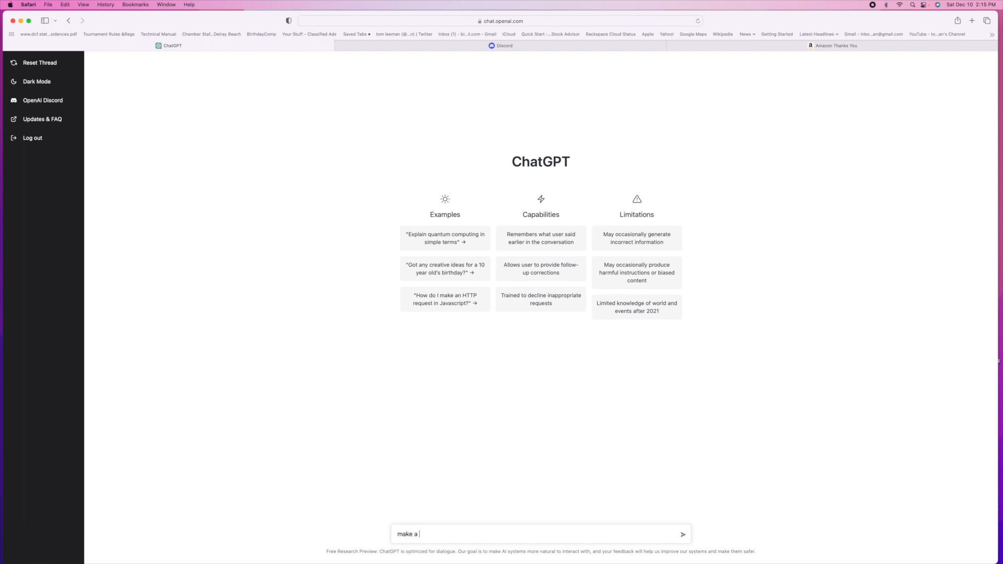
text(lease)
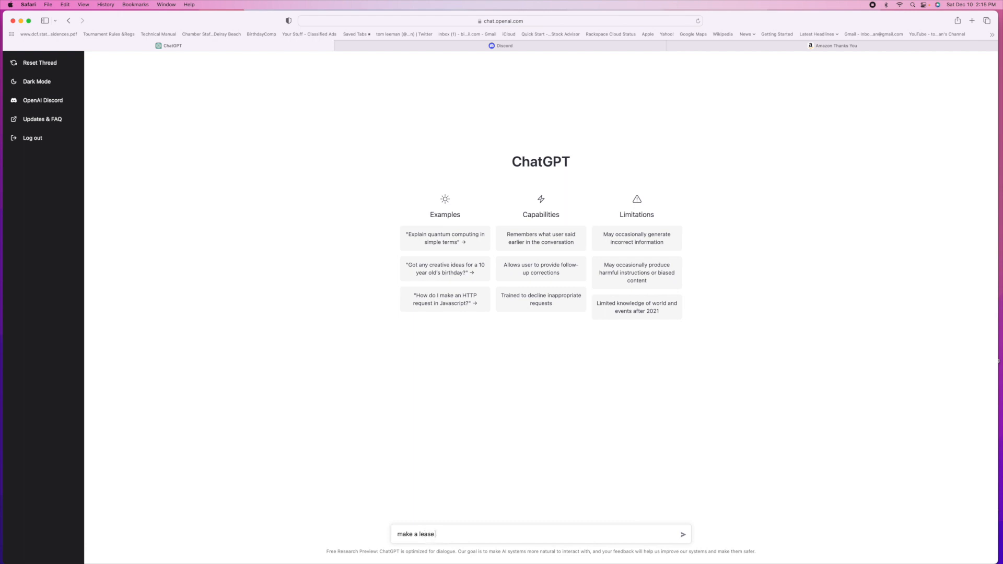
text(for)
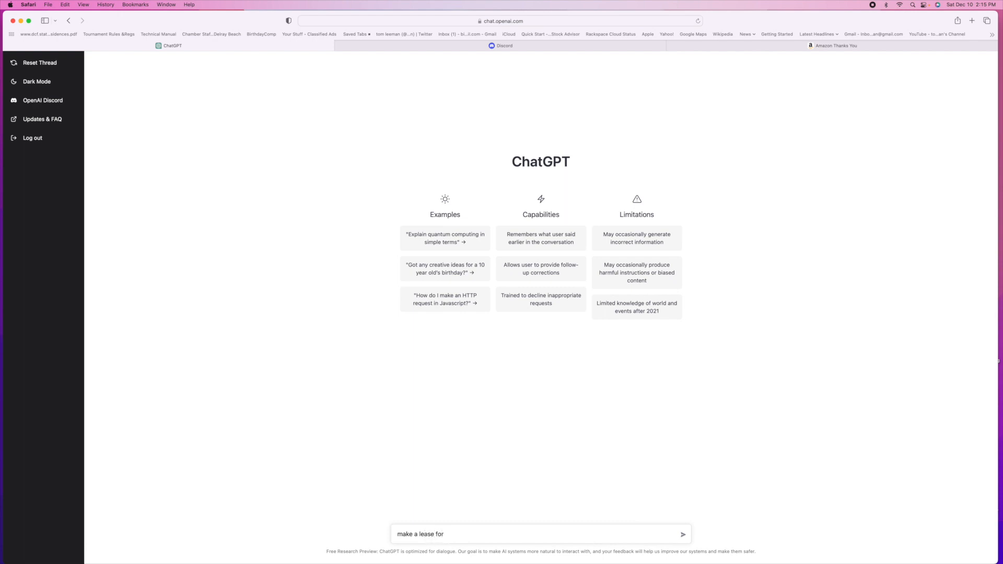
text(a)
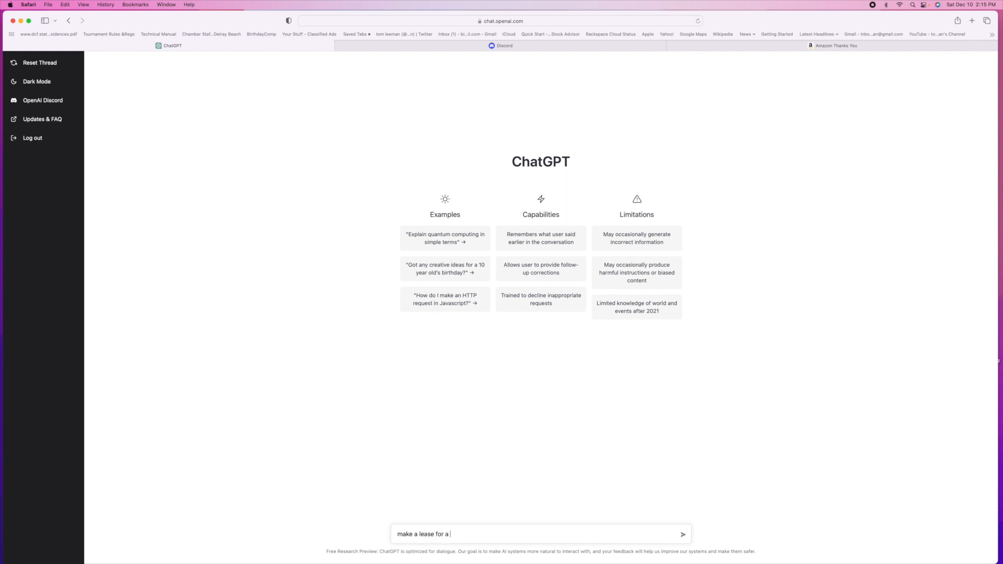
text(condo)
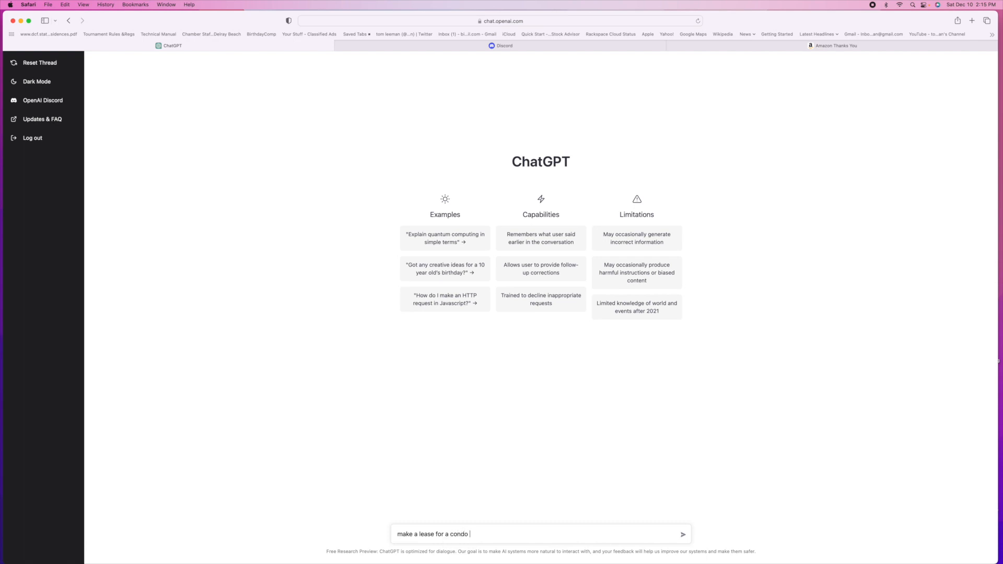
text(in)
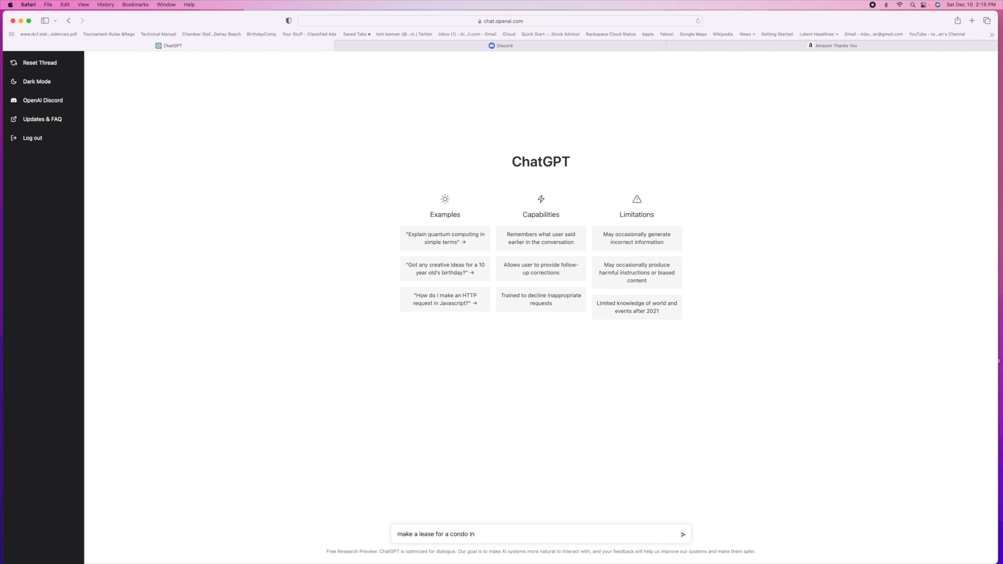
text(Florida palm Beach County for 1 year)
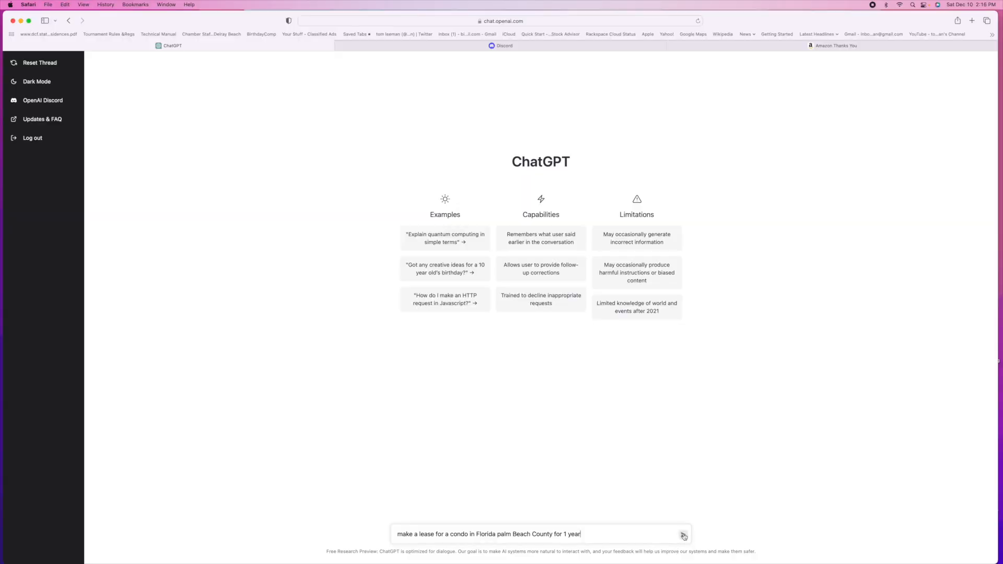
Send the condo lease prompt and let ChatGPT generate the lease agreement
click(683, 534)
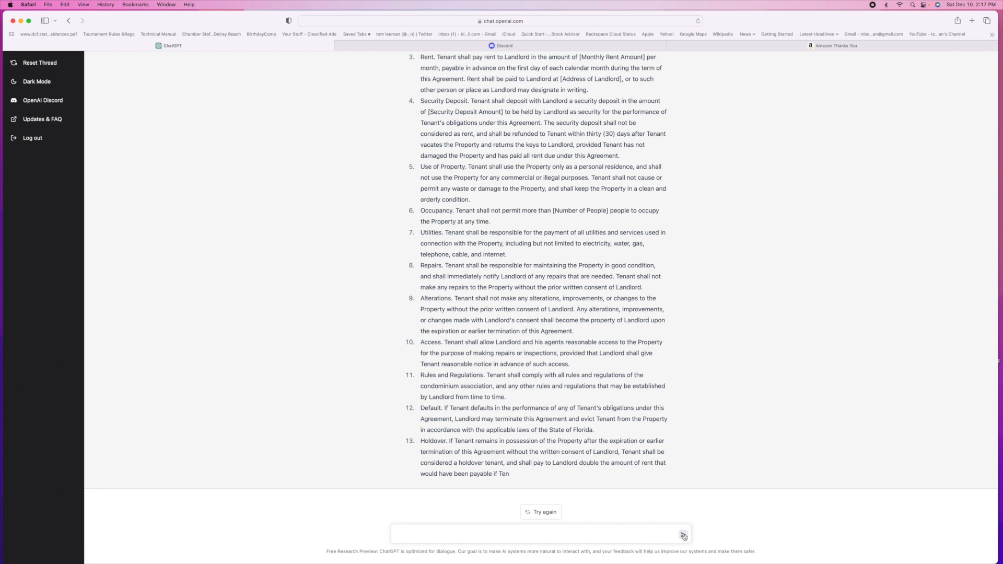
mouse_move(512, 401)
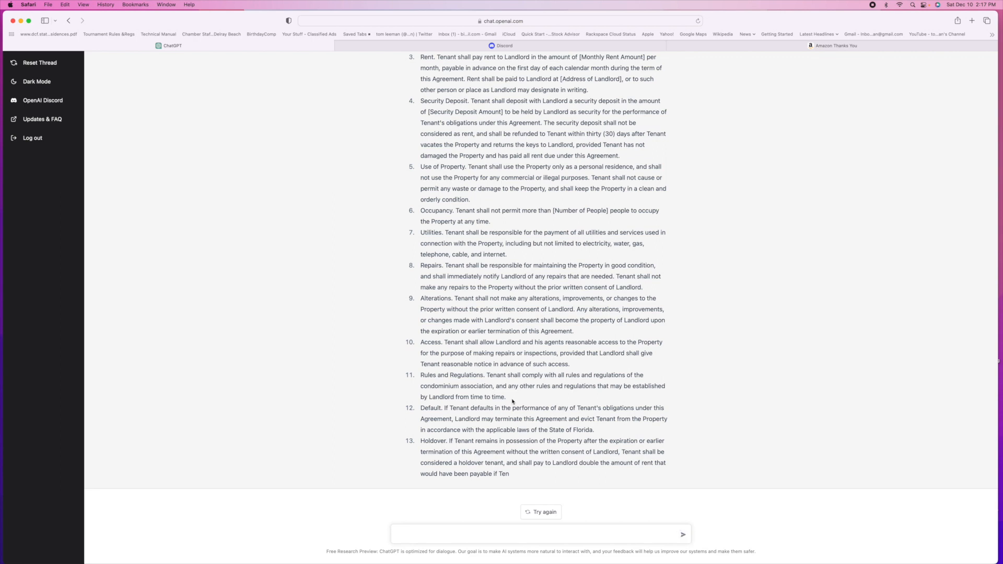